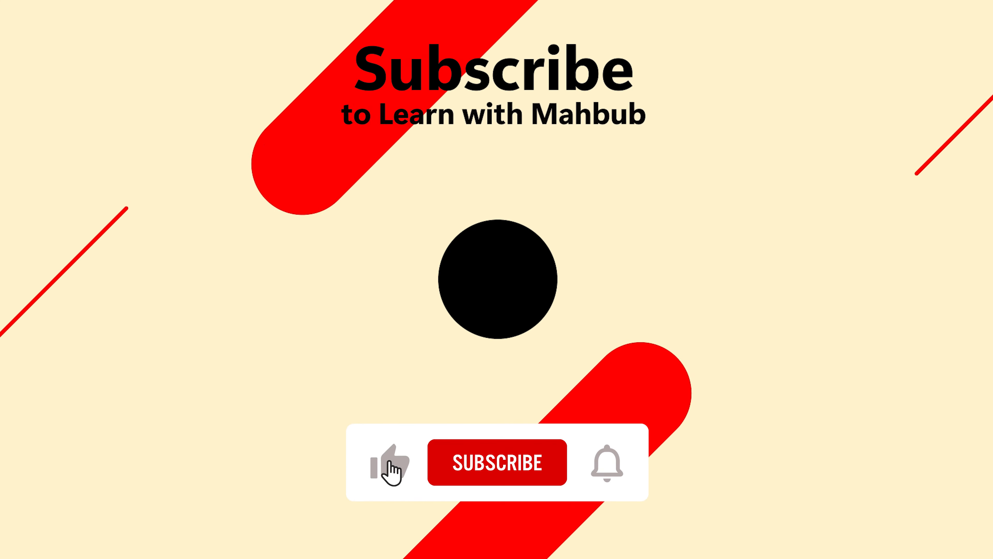
Play the end screen as like, Subscribe and notification bell activate for 'Learn with Mahbub'
{"action": "left_click", "coordinate": [497, 461]}
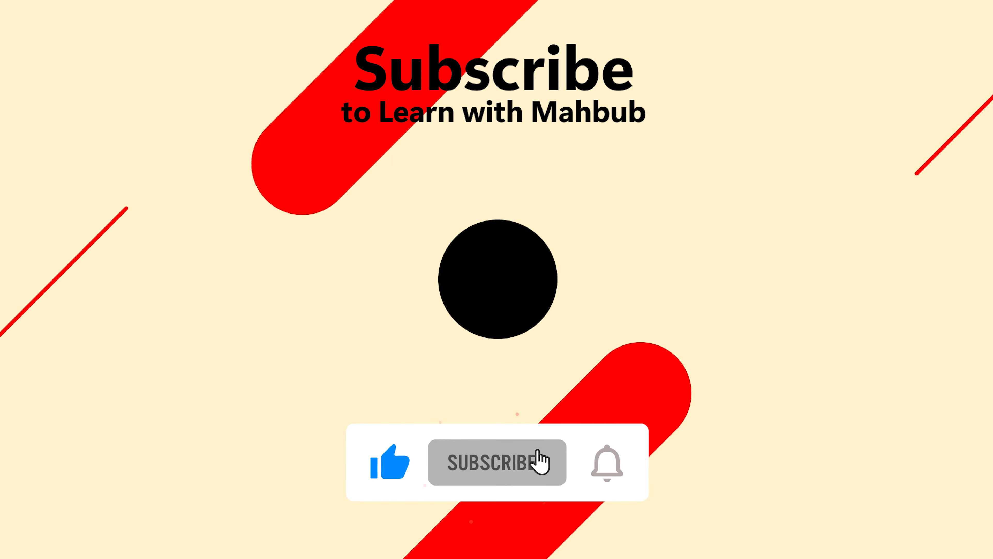
{"action": "left_click", "coordinate": [496, 460]}
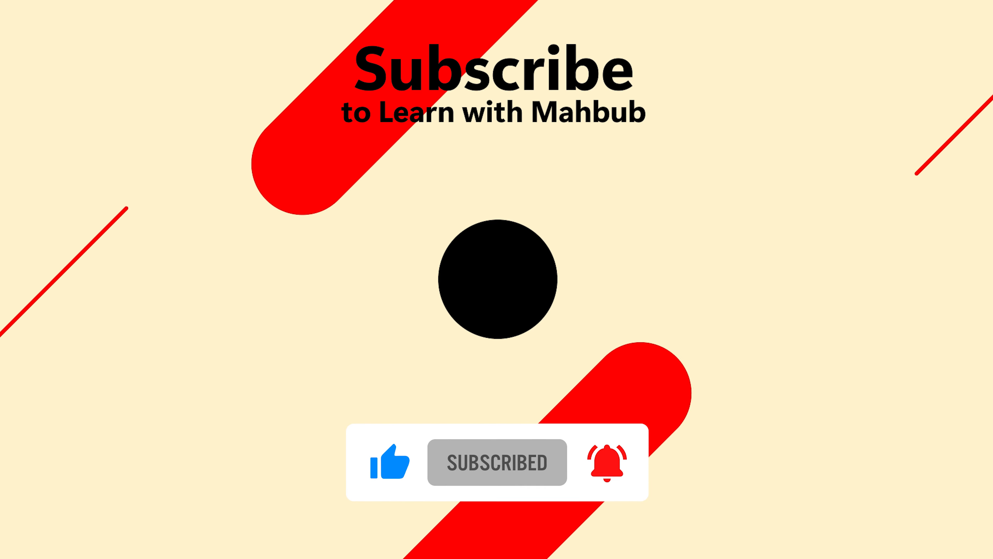